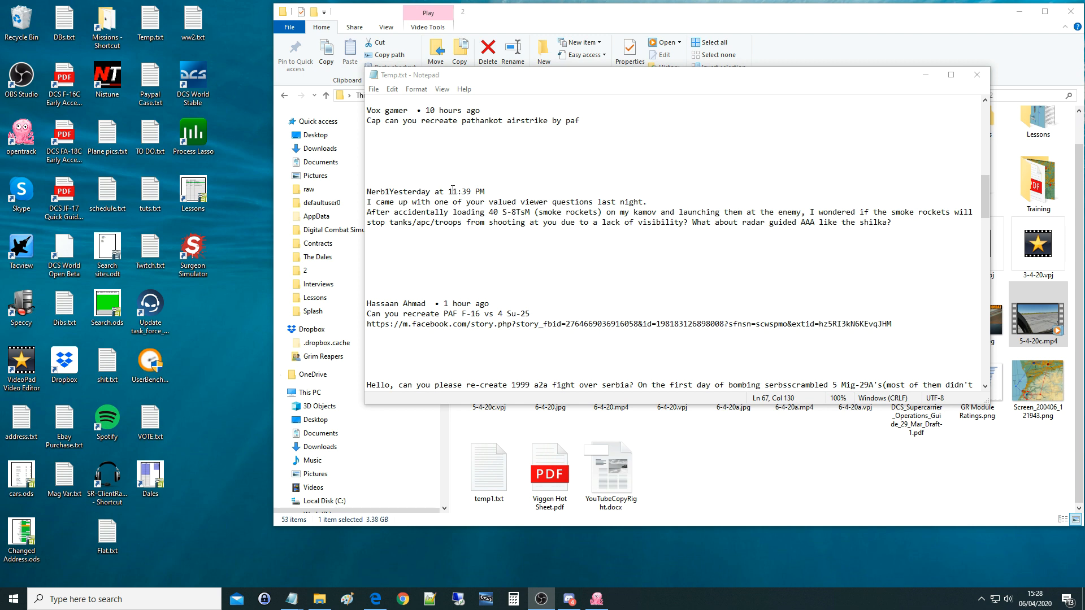
# Highlight the viewer's question about 40 S-8TsM smoke rockets stopping tanks and troops from shooting
pyautogui.moveTo(378, 201); pyautogui.dragTo(448, 201)
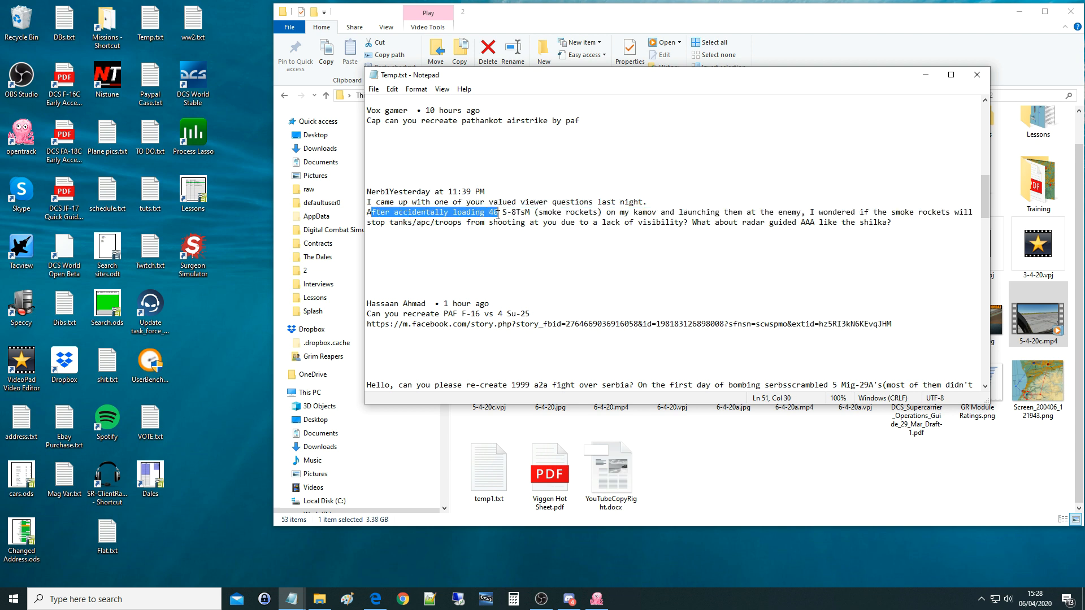
pyautogui.moveTo(497, 211); pyautogui.dragTo(583, 211)
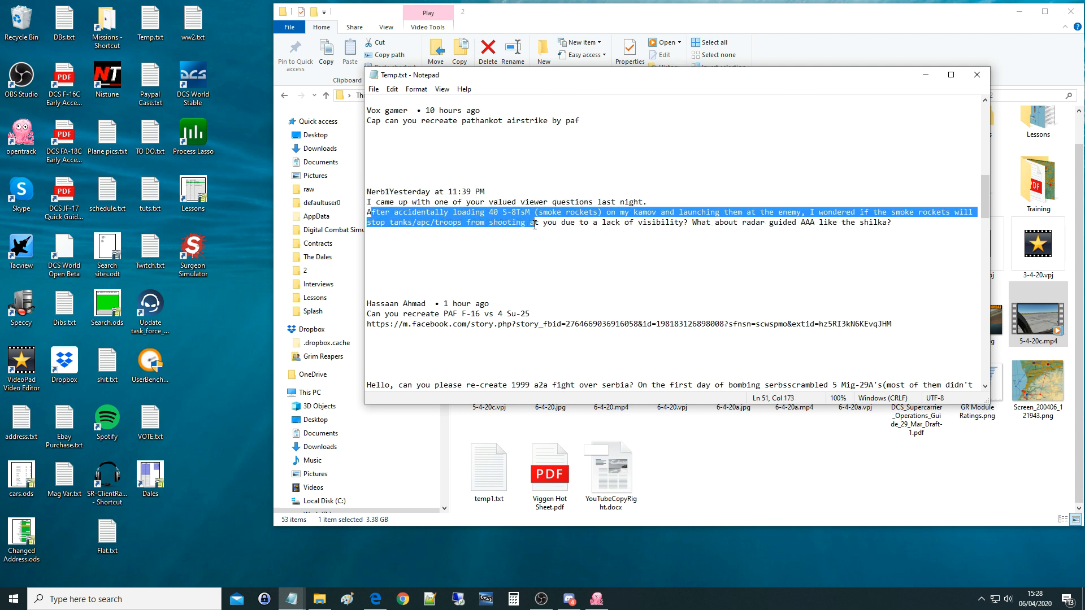
pyautogui.moveTo(534, 223); pyautogui.dragTo(698, 222)
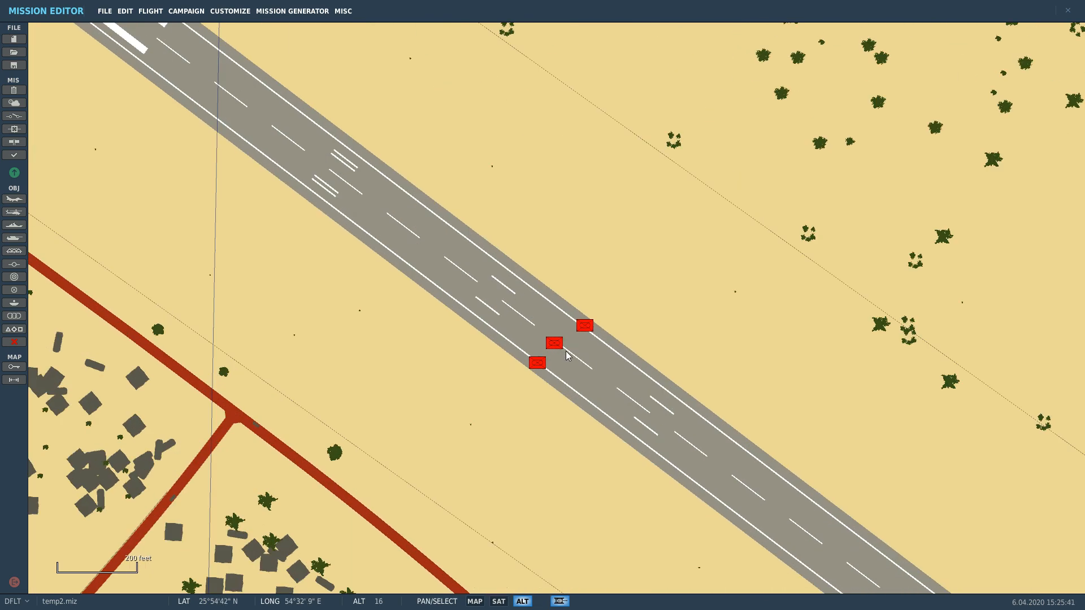
pyautogui.scroll(-3)
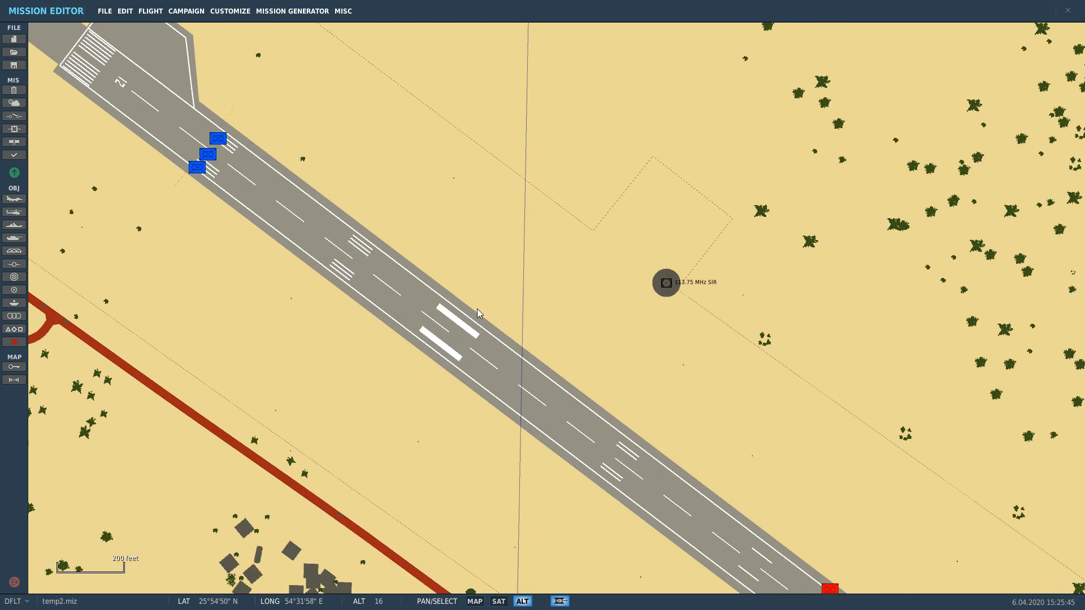
pyautogui.scroll(-3)
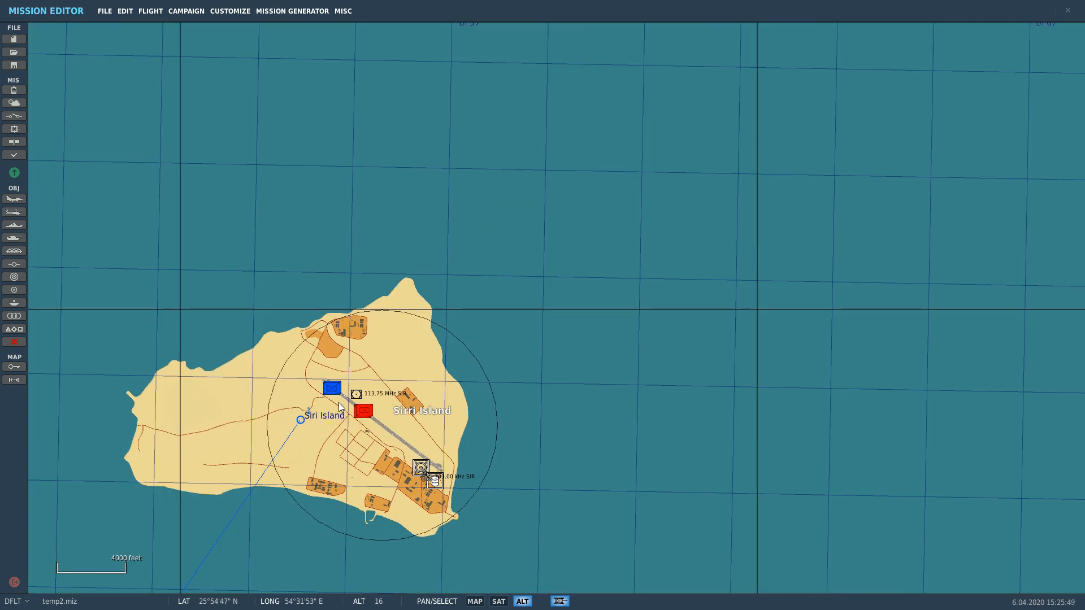